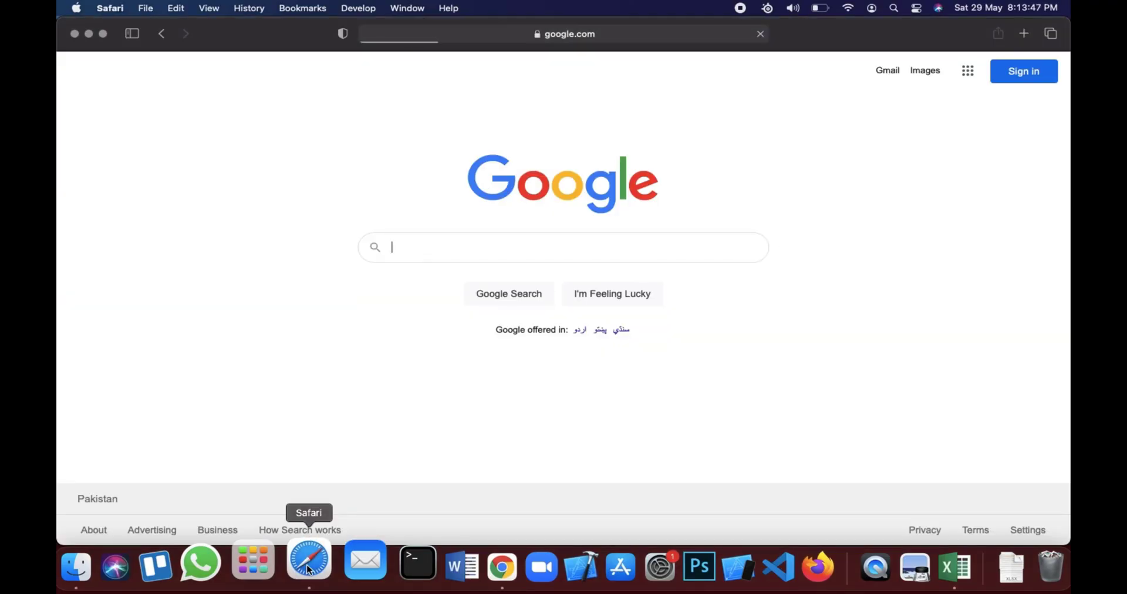
Search Google for '4ddig'.
{"action": "type", "text": "4ddig"}
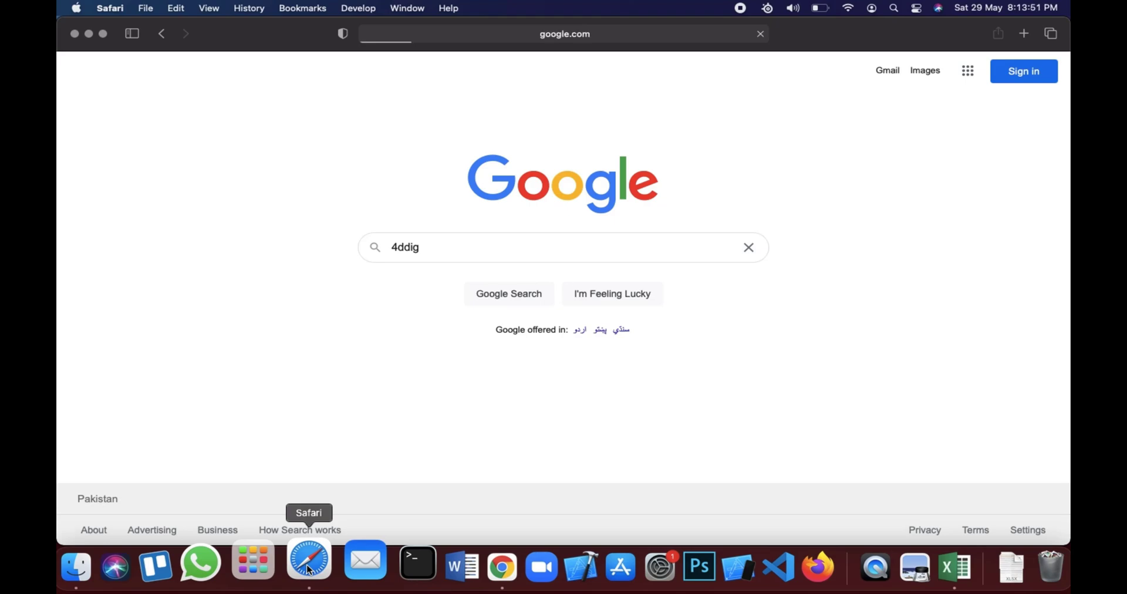
{"action": "left_click", "coordinate": [509, 294]}
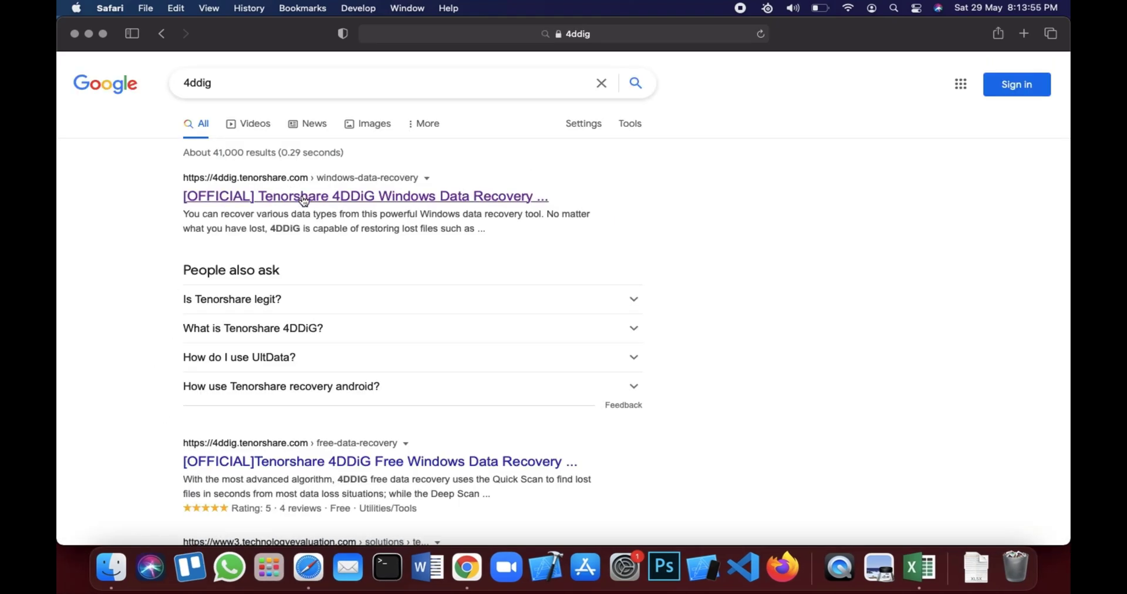
Download tenorshare-4ddig-for-mac.dmg via the official site's Mac version Free Download button.
{"action": "left_click", "coordinate": [365, 195]}
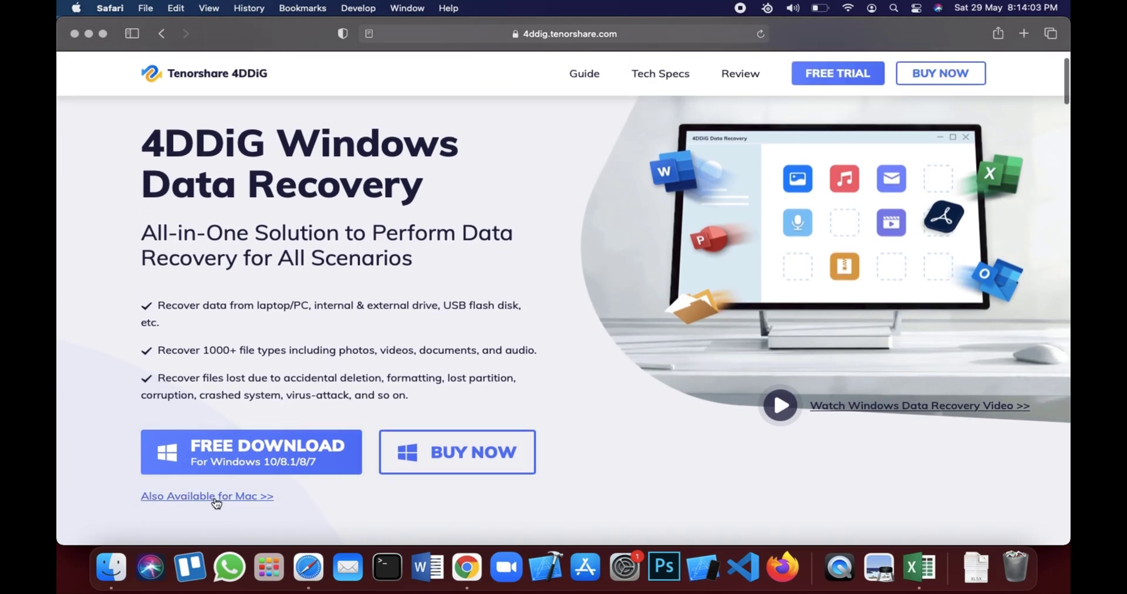
{"action": "left_click", "coordinate": [207, 495]}
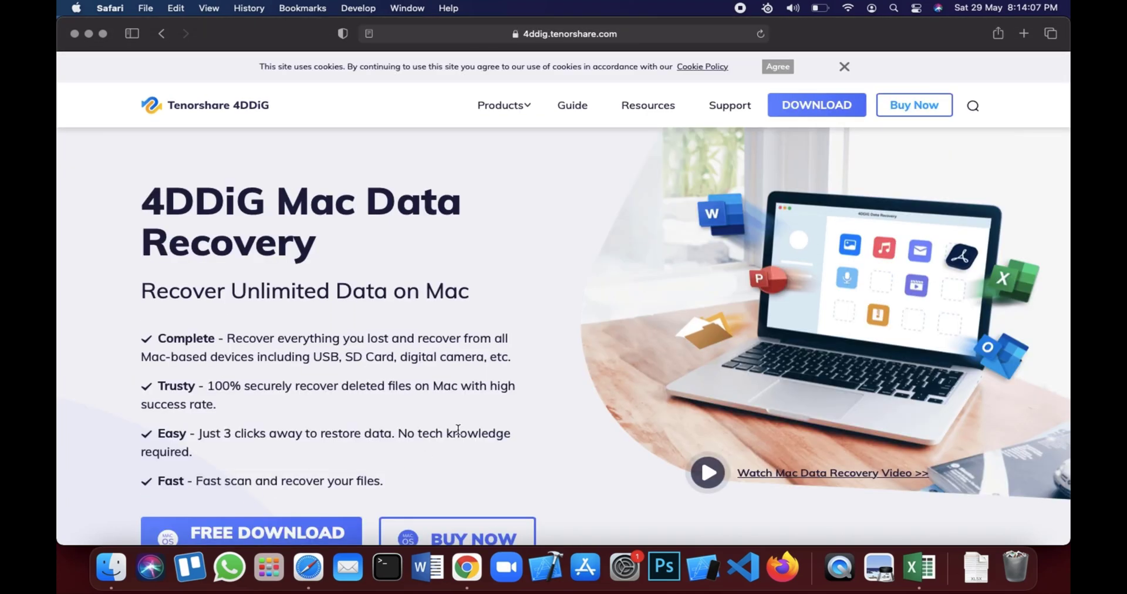
{"action": "scroll", "scroll_direction": "down", "scroll_amount": 3}
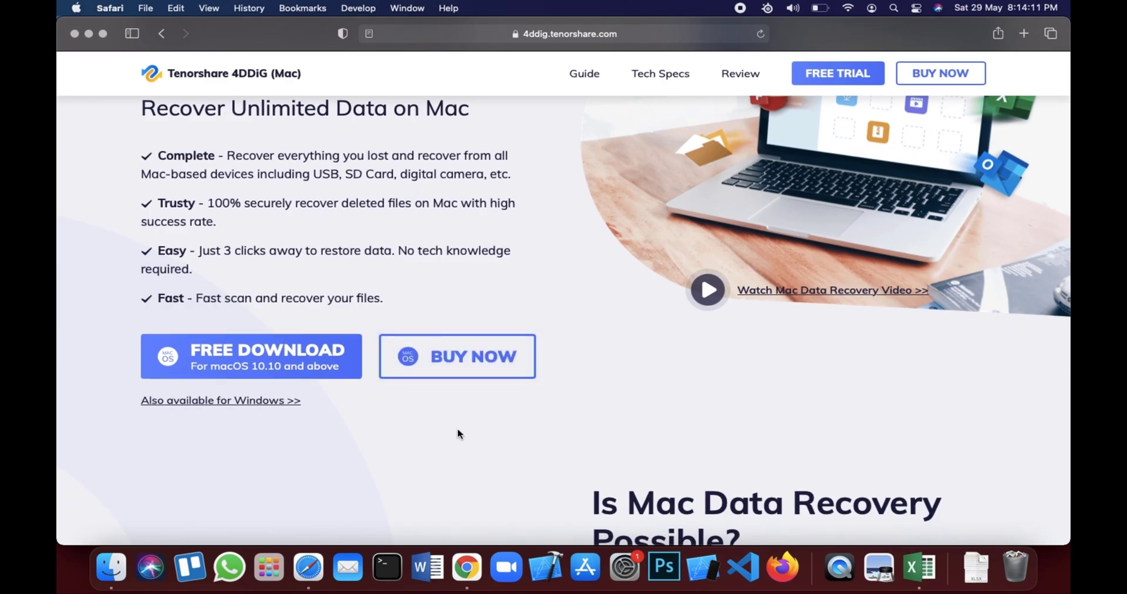
{"action": "scroll", "scroll_direction": "down", "scroll_amount": 3}
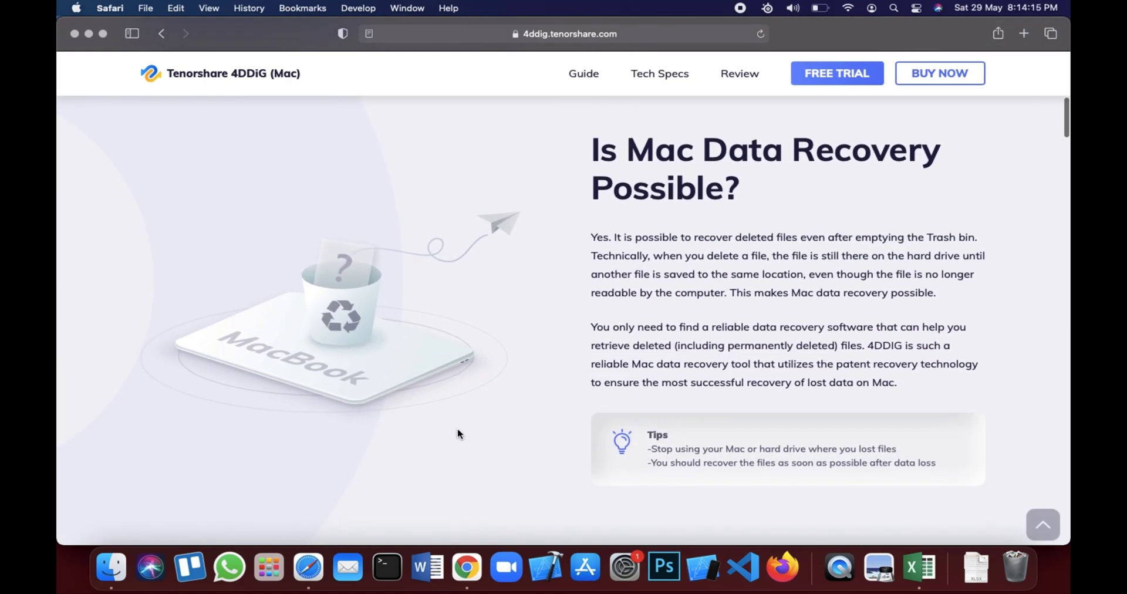
{"action": "scroll", "scroll_direction": "down", "scroll_amount": 3}
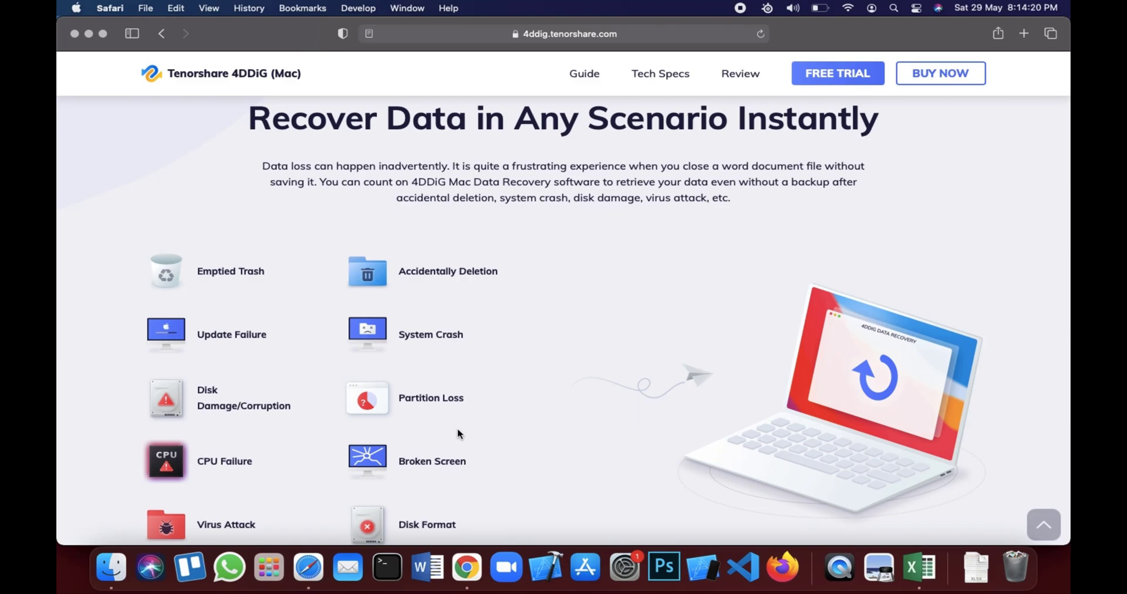
{"action": "scroll", "scroll_direction": "down", "scroll_amount": 3}
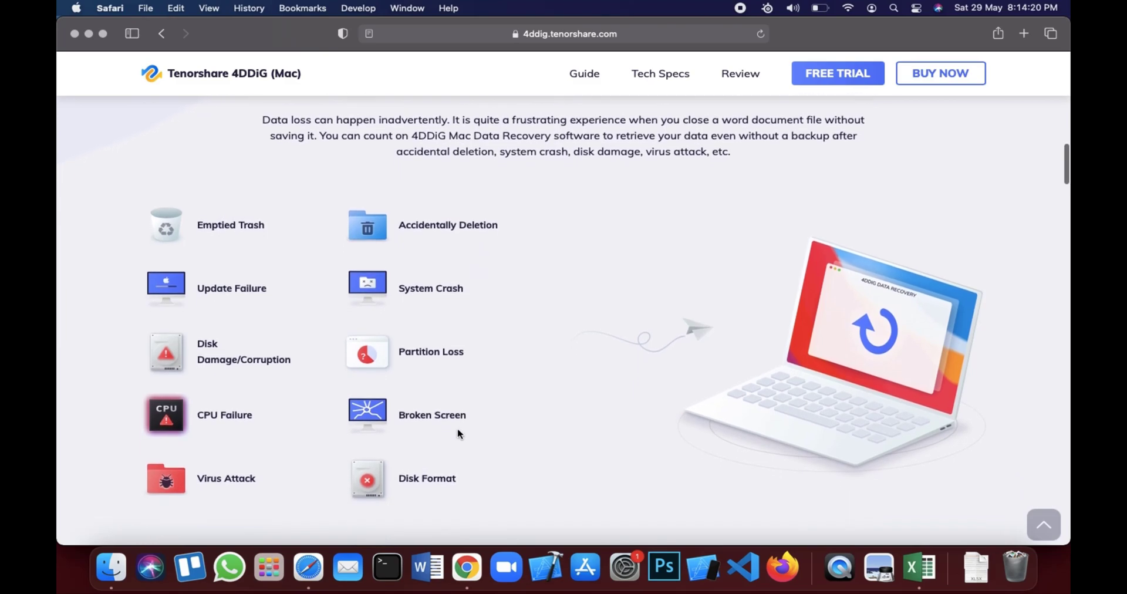
{"action": "scroll", "scroll_direction": "down", "scroll_amount": 3}
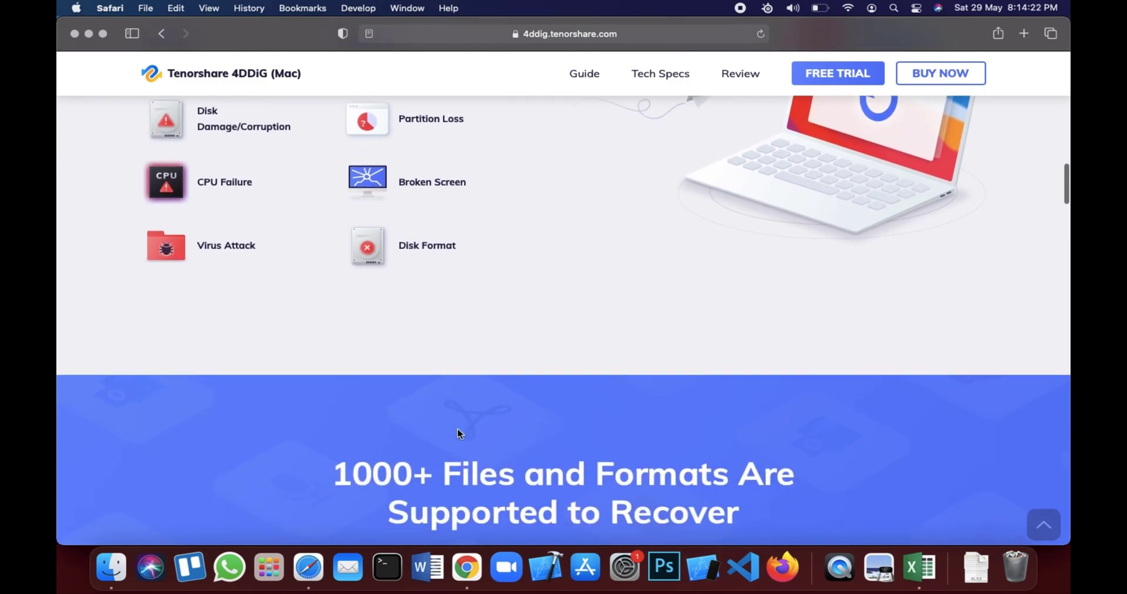
{"action": "scroll", "scroll_direction": "down", "scroll_amount": 3}
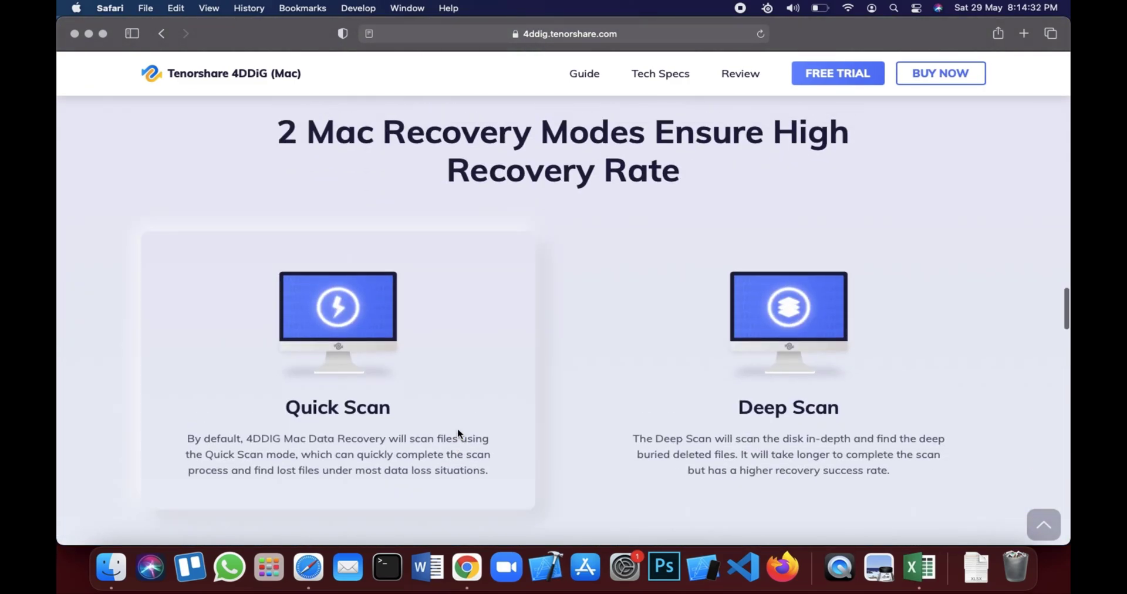
{"action": "scroll", "scroll_direction": "down", "scroll_amount": 3}
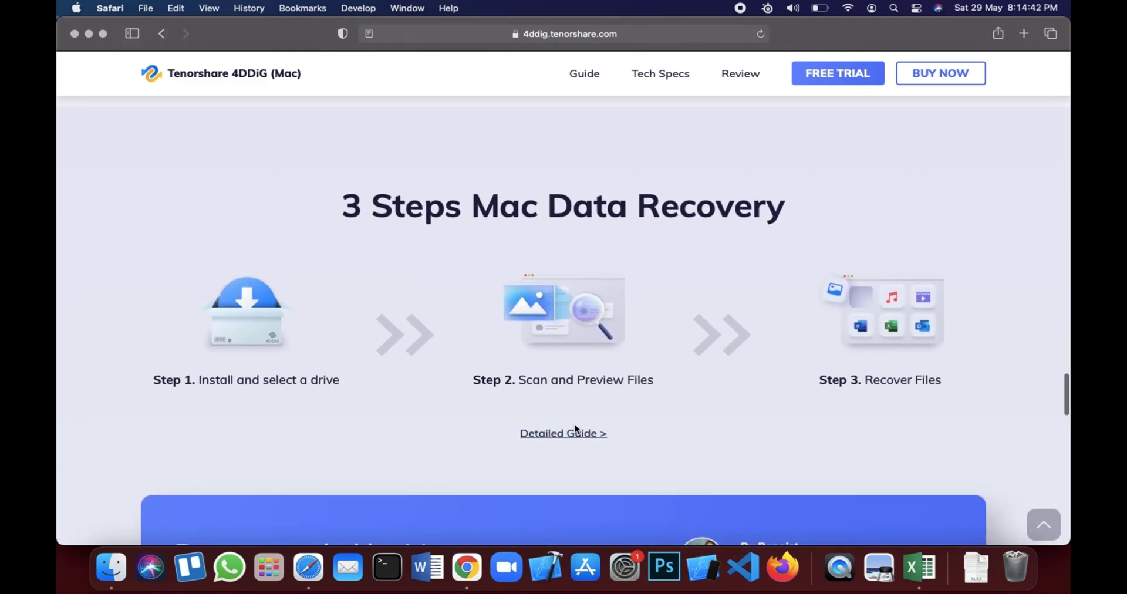
{"action": "scroll", "scroll_direction": "down", "scroll_amount": 3}
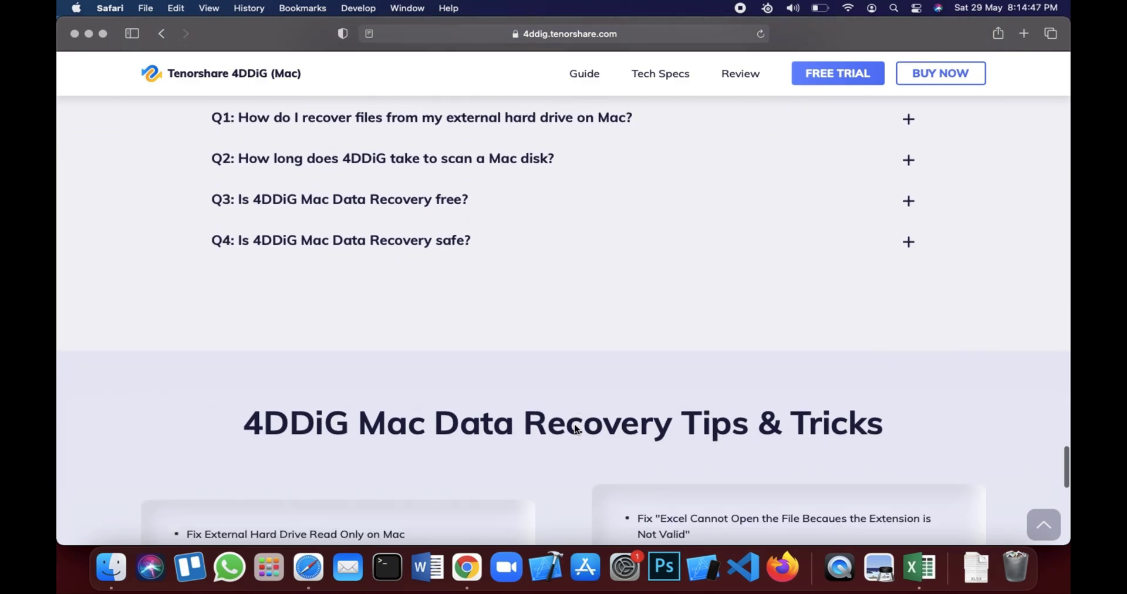
{"action": "scroll", "scroll_direction": "down", "scroll_amount": 3}
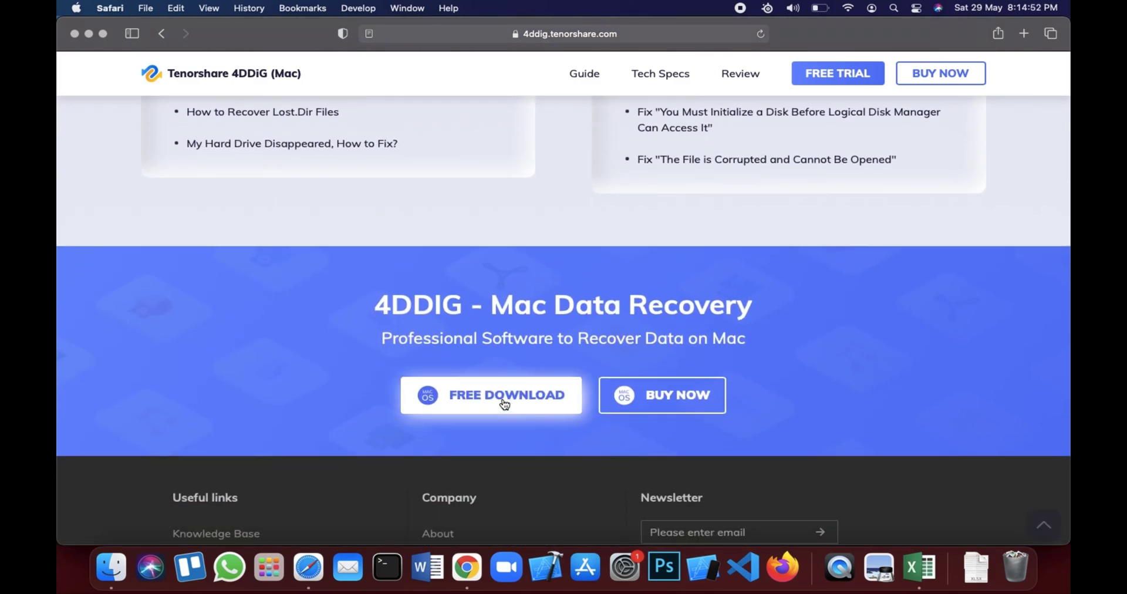
{"action": "left_click", "coordinate": [492, 395]}
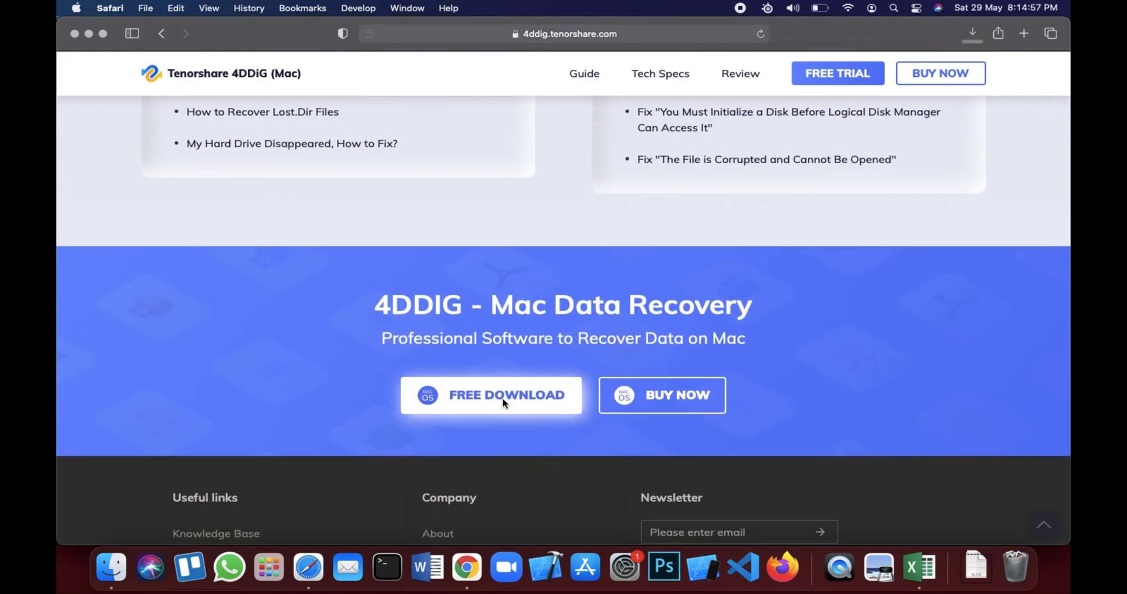
{"action": "left_click", "coordinate": [492, 395]}
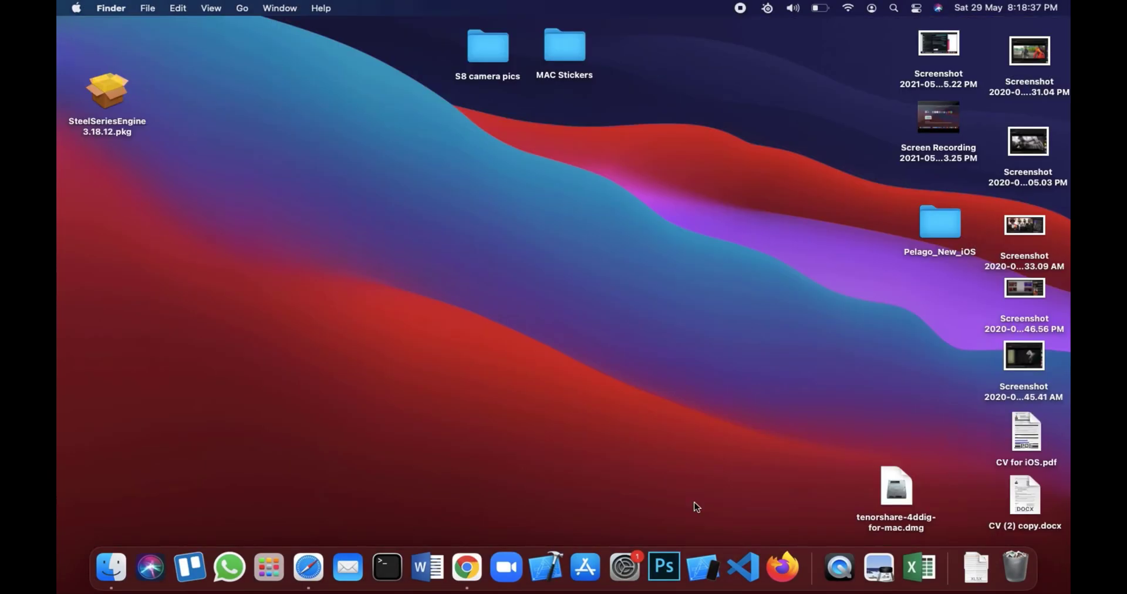
Open tenorshare-4ddig-for-mac.dmg and drag Tenorshare 4DDiG into the Applications folder.
{"action": "left_click", "coordinate": [896, 489]}
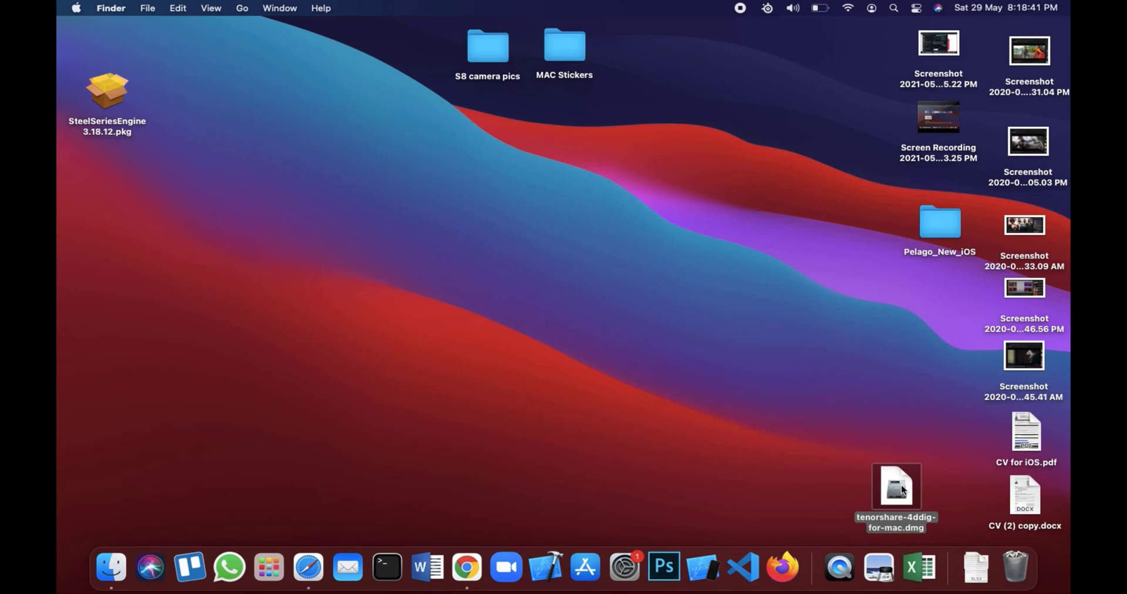
{"action": "double_click", "coordinate": [896, 488]}
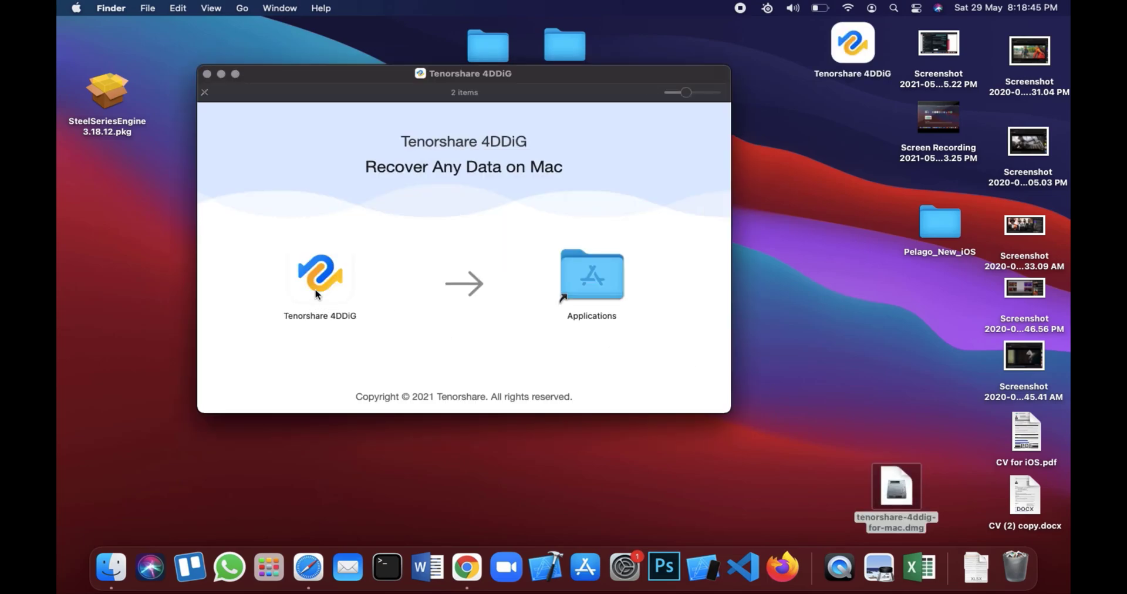
{"action": "left_click", "coordinate": [205, 74]}
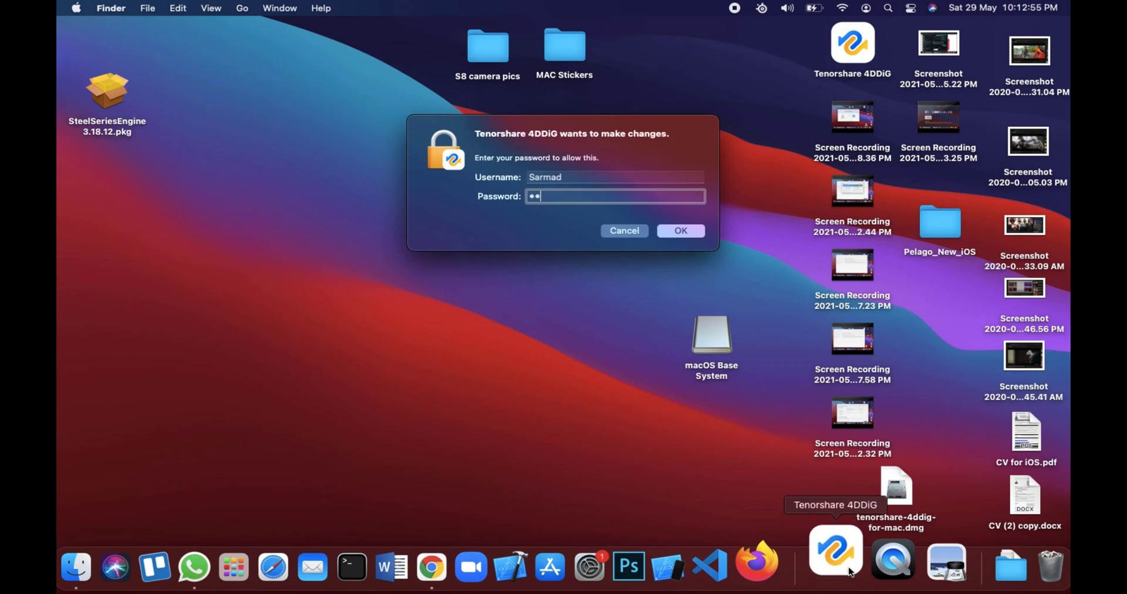
Enter the administrator password and approve 4DDiG's request to make changes.
{"action": "type", "text": "••"}
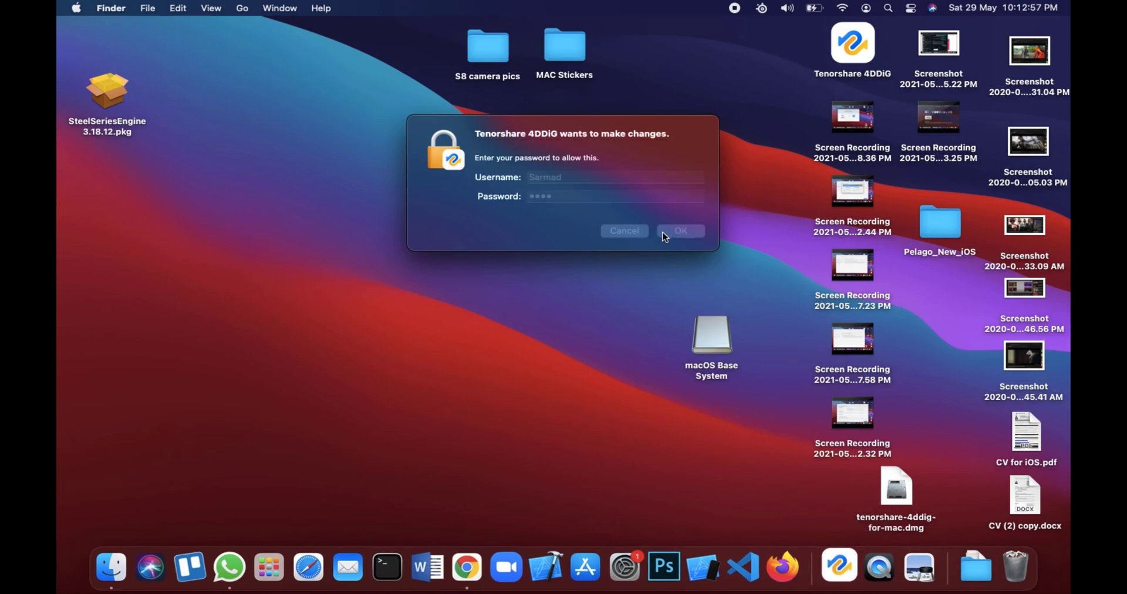
{"action": "left_click", "coordinate": [680, 230]}
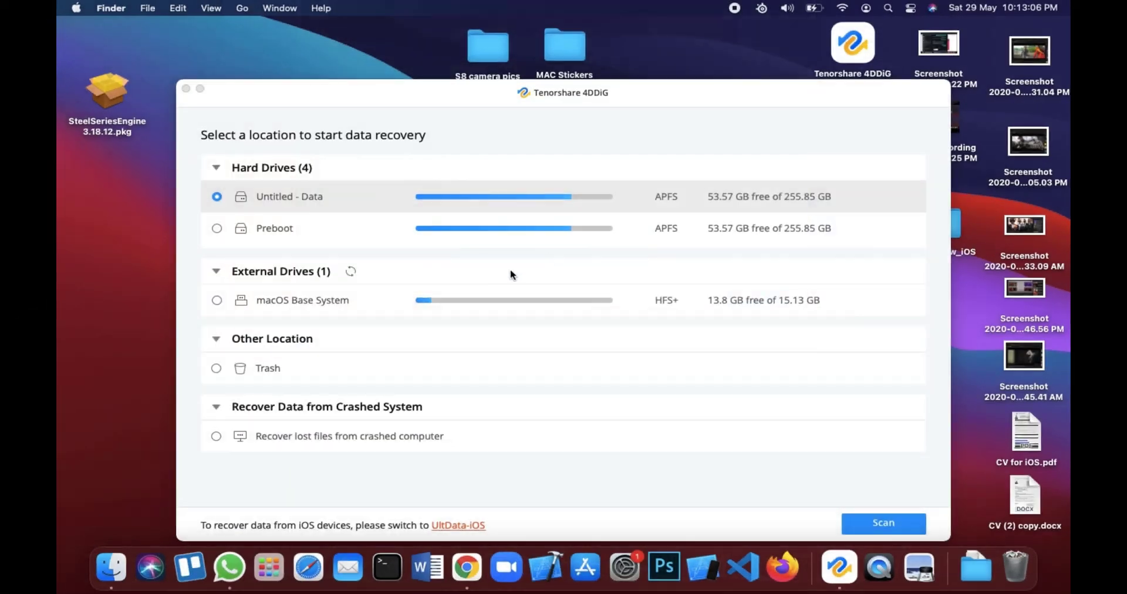
{"action": "mouse_move", "coordinate": [313, 295]}
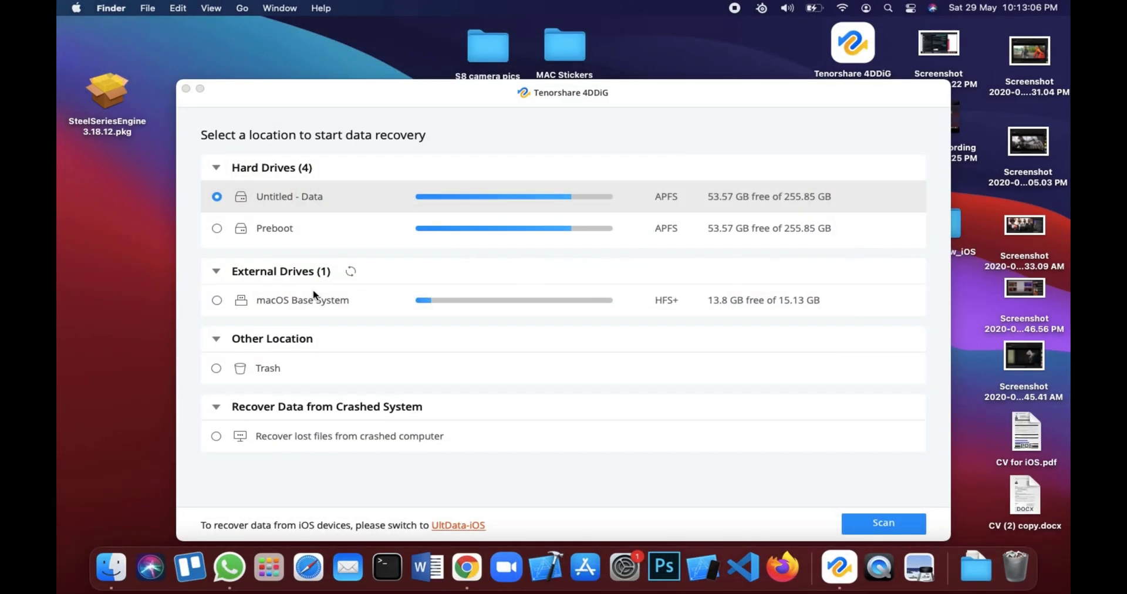
{"action": "mouse_move", "coordinate": [307, 295]}
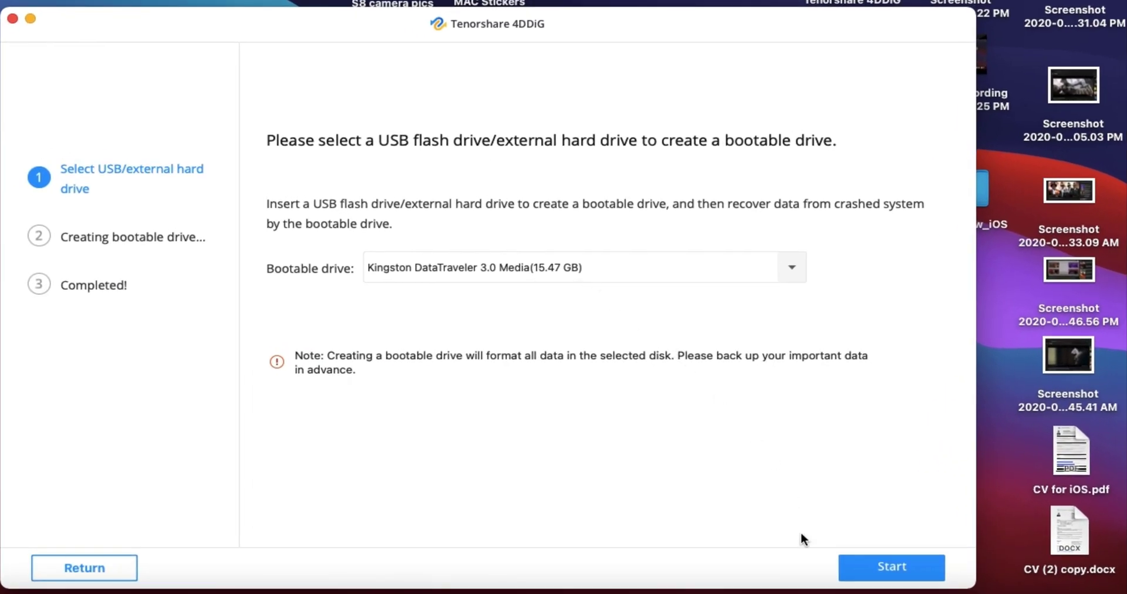
Start creating the bootable drive on Kingston DataTraveler and confirm formatting it.
{"action": "left_click", "coordinate": [891, 567]}
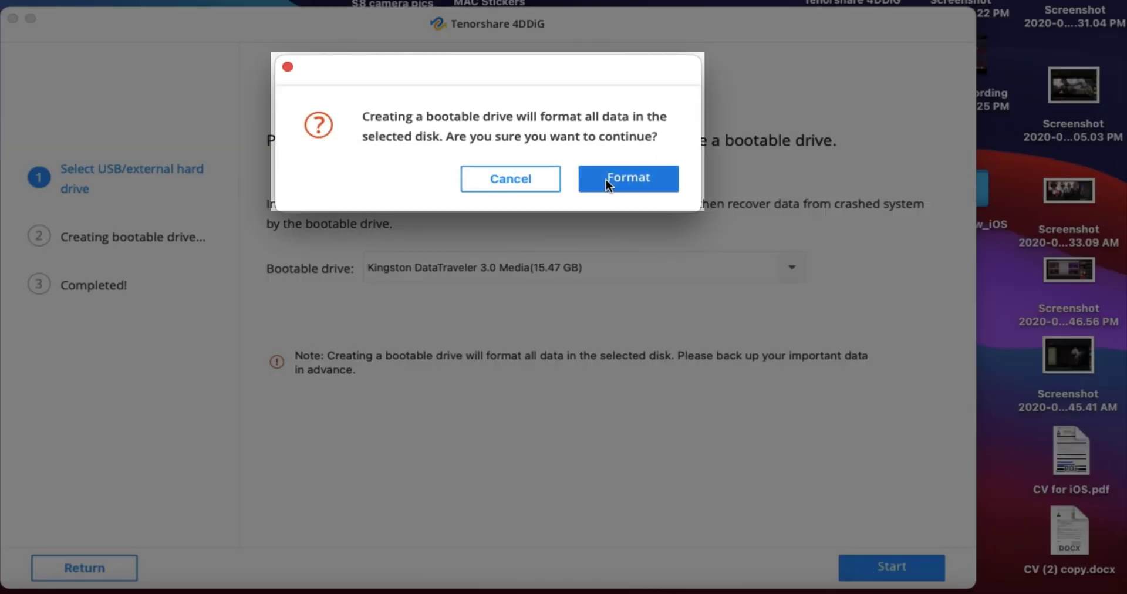
{"action": "left_click", "coordinate": [627, 178]}
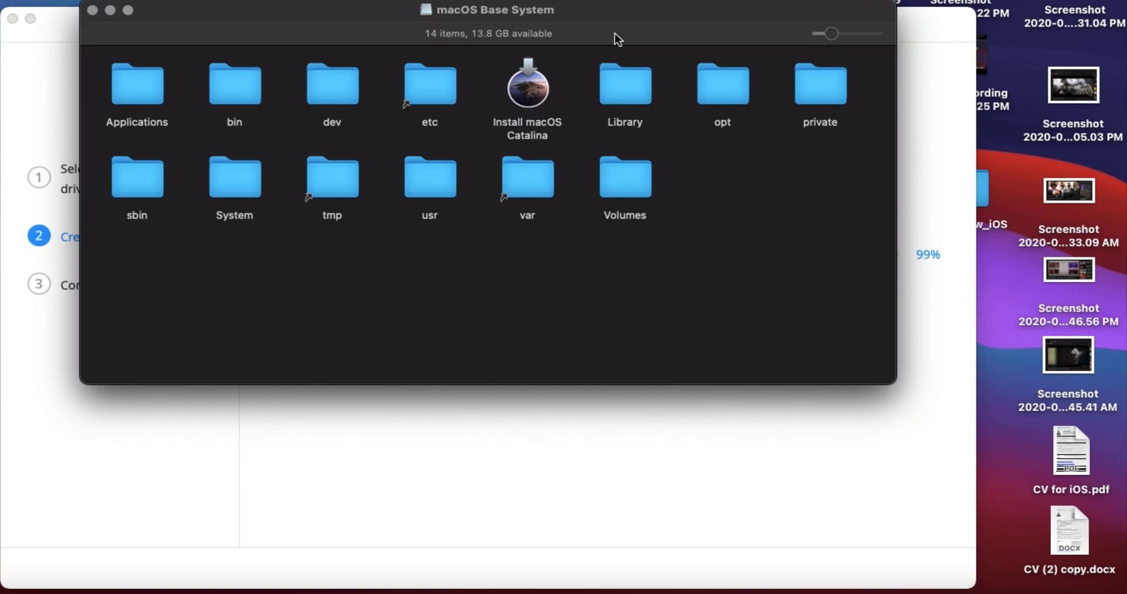
{"action": "mouse_move", "coordinate": [404, 7]}
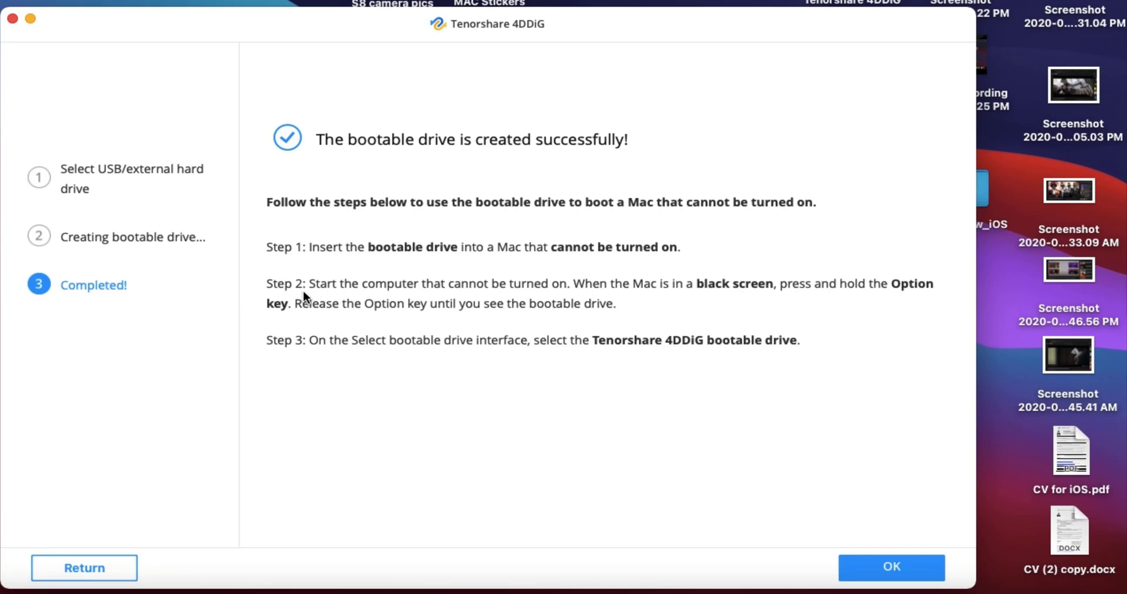
{"action": "mouse_move", "coordinate": [800, 463]}
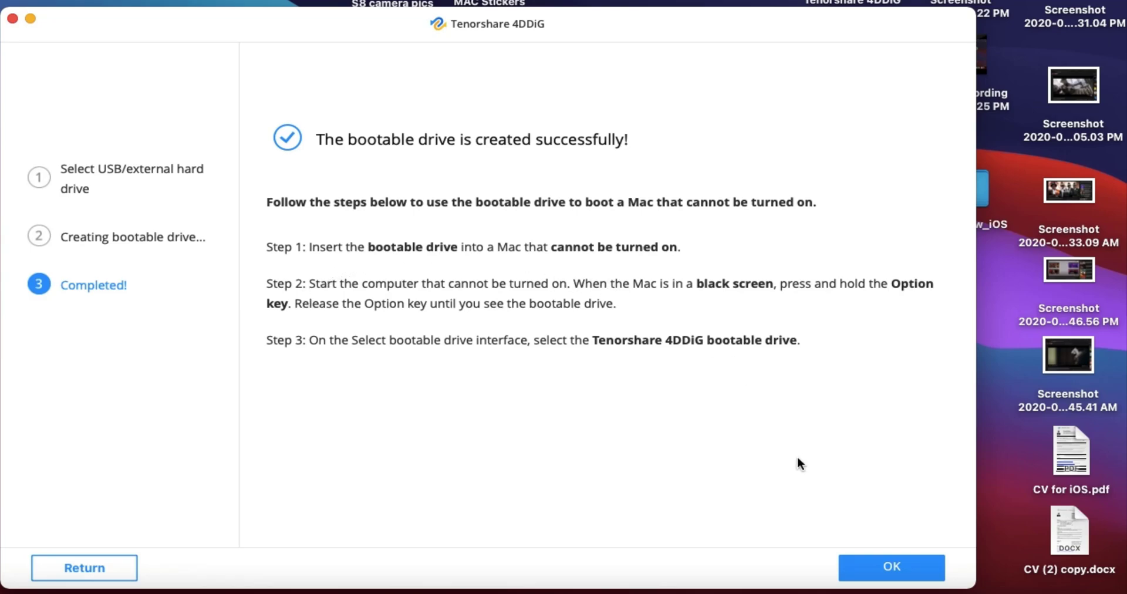